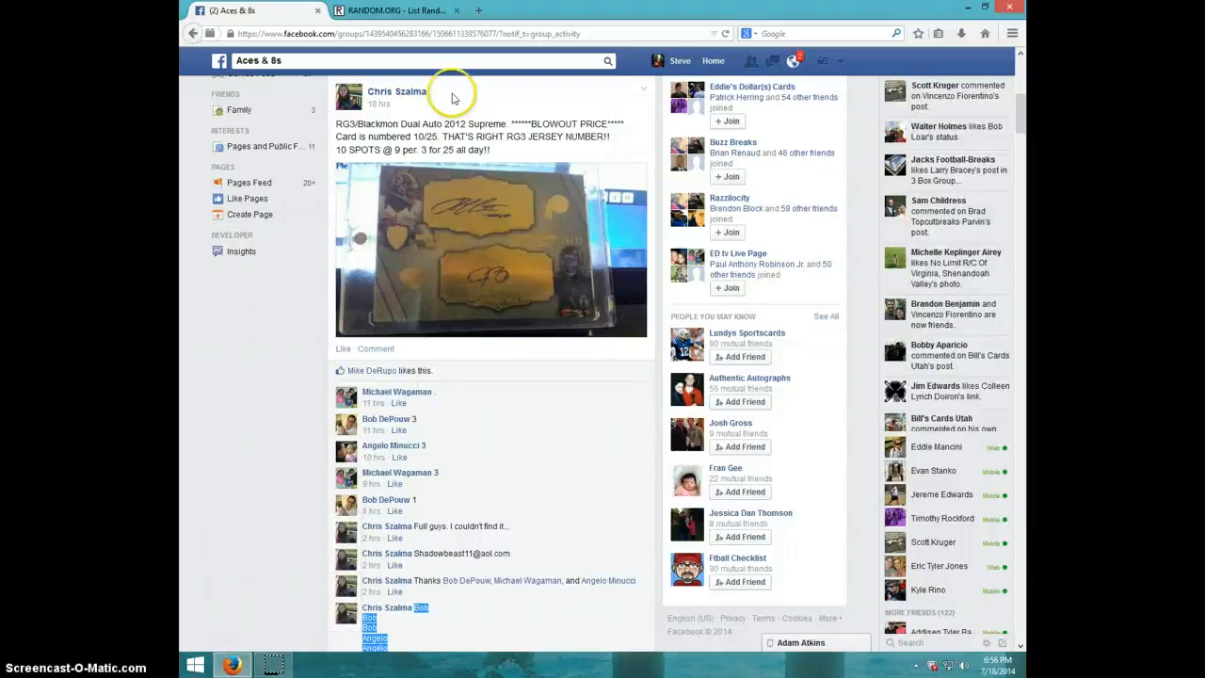
{"action": "mouse_move", "coordinate": [513, 282]}
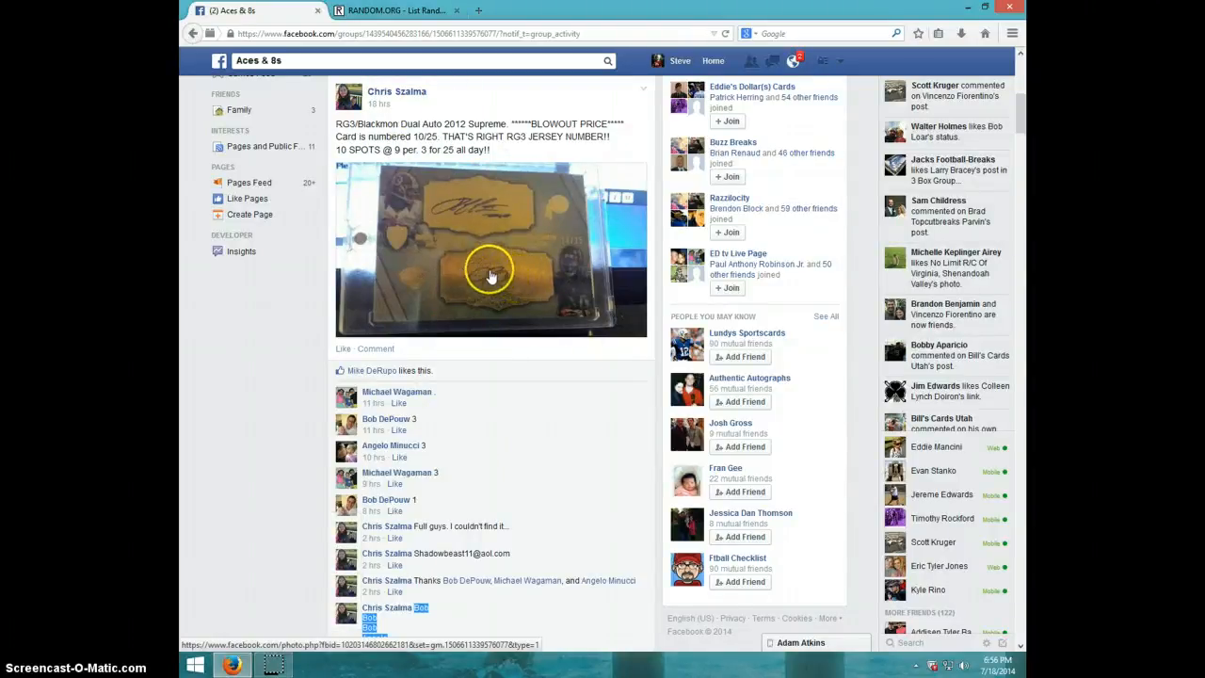
Scroll the group post down past the name list to the 'Write a comment...' box.
{"action": "scroll", "scroll_direction": "down", "scroll_amount": 3}
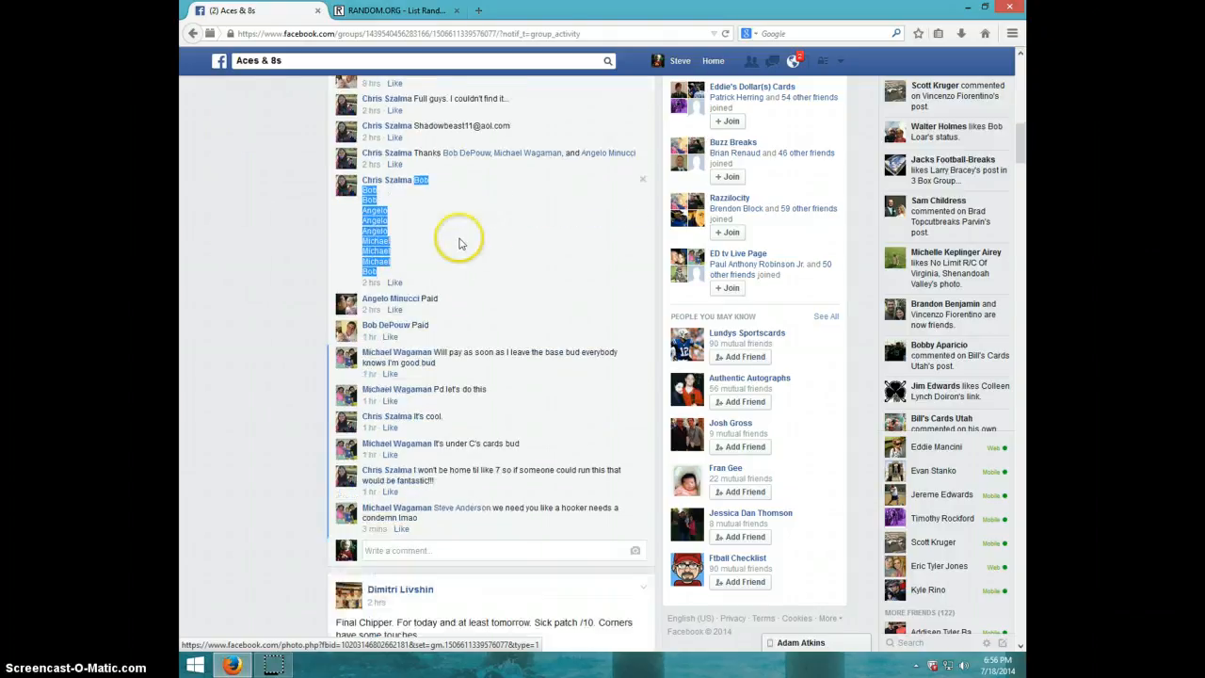
{"action": "scroll", "scroll_direction": "down", "scroll_amount": 3}
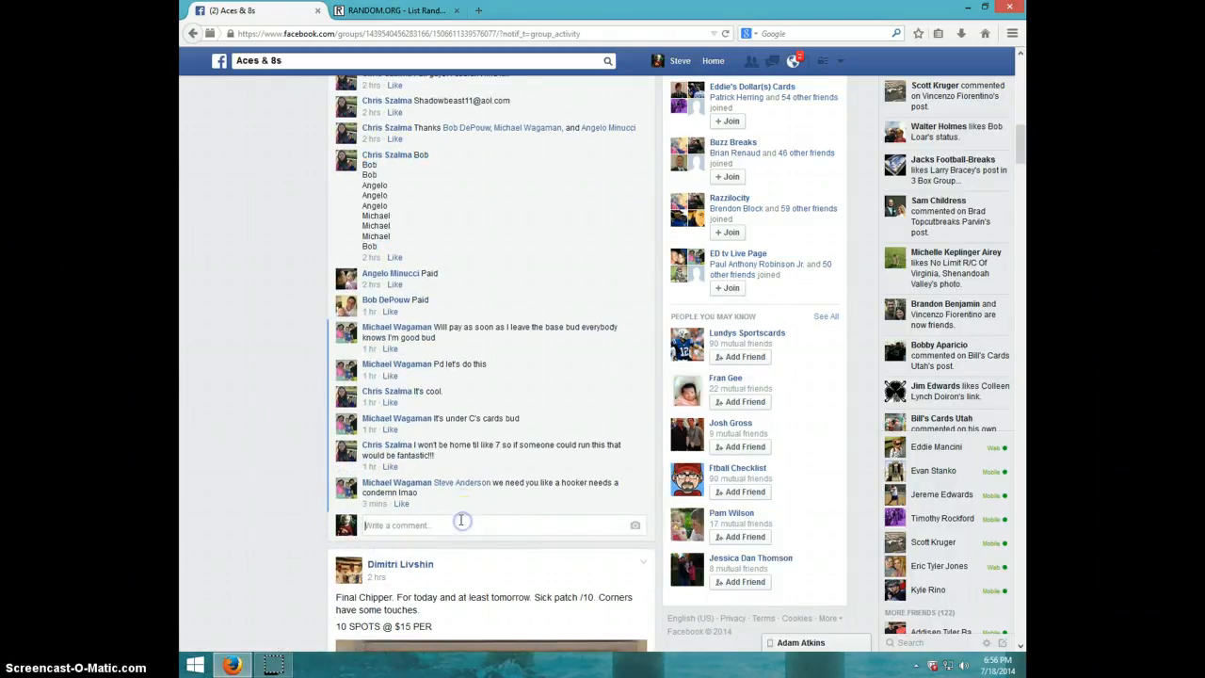
Post a 'LIVE' comment on the thread, check the clock, and randomize the ten-name list on RANDOM.ORG.
{"action": "type", "text": "LM"}
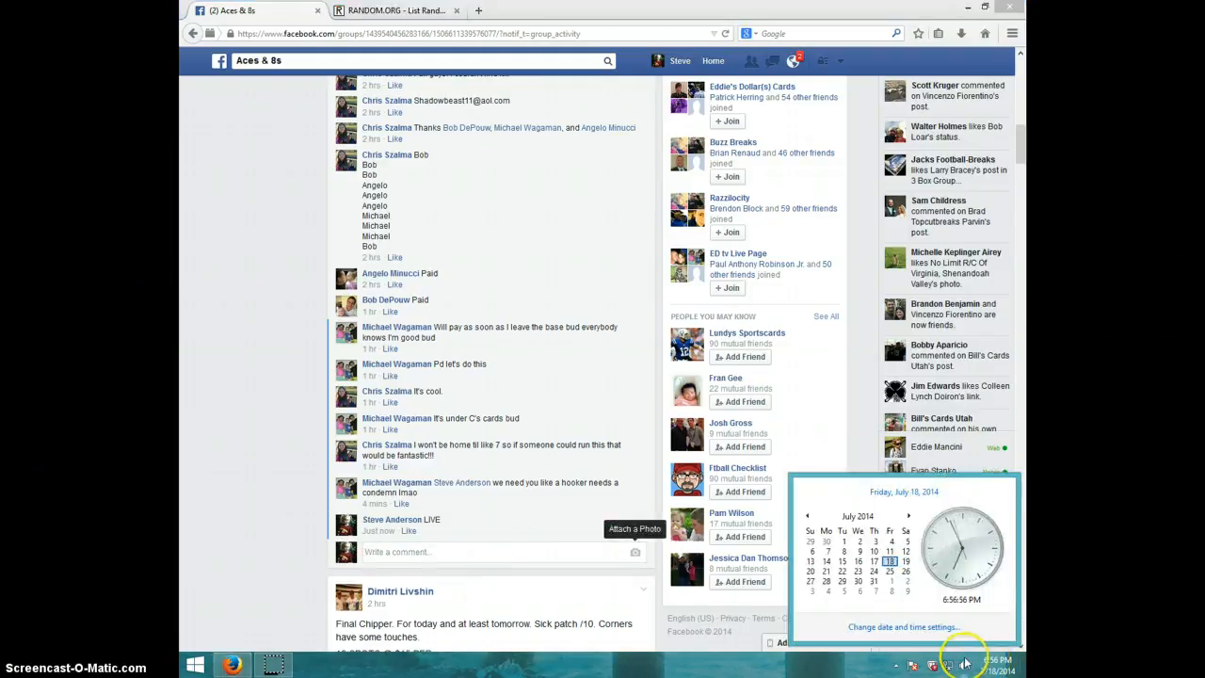
{"action": "left_click", "coordinate": [395, 10]}
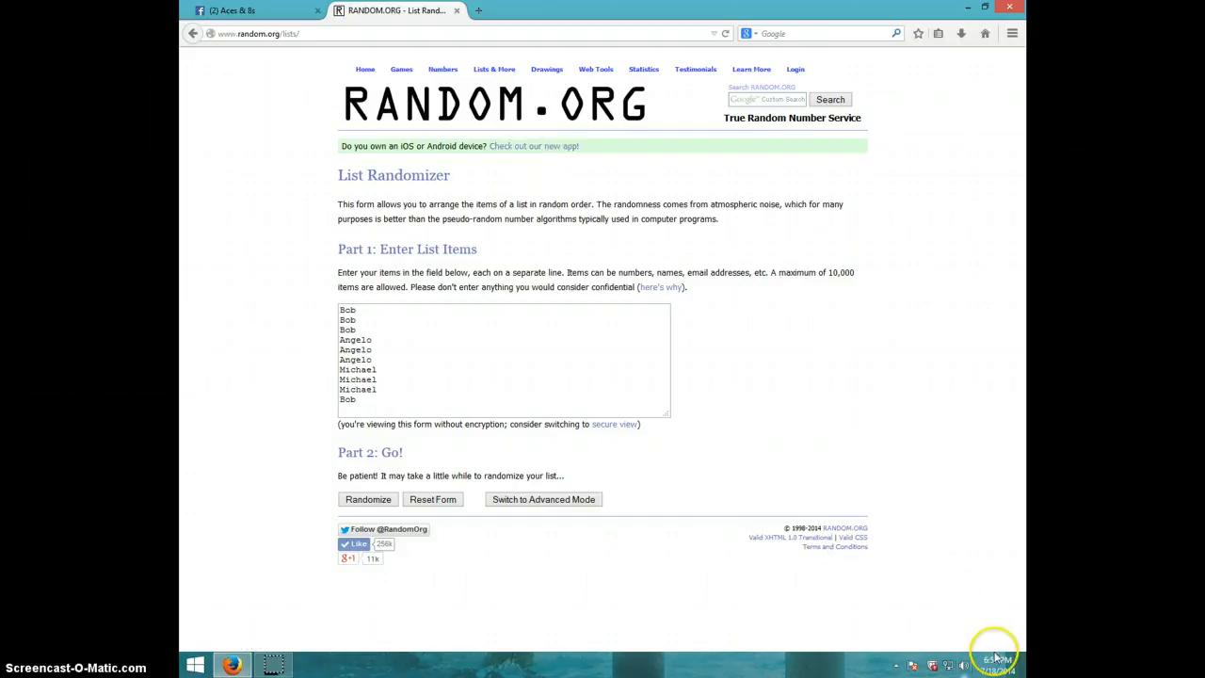
{"action": "left_click", "coordinate": [995, 665]}
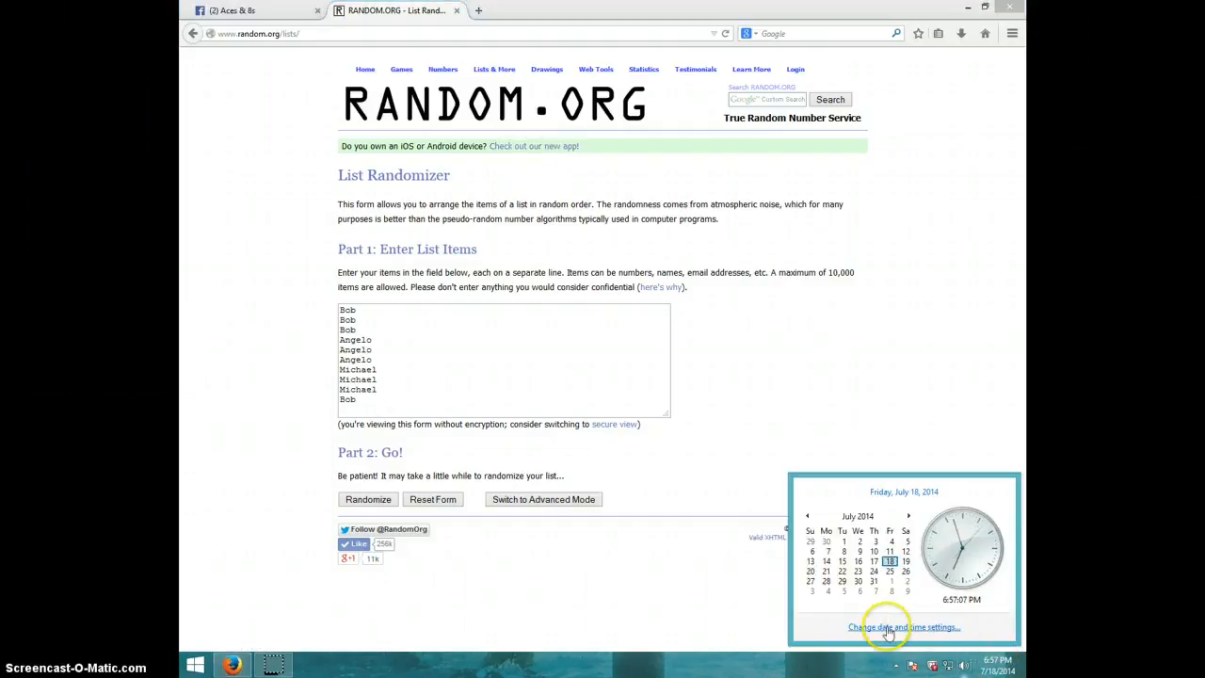
{"action": "left_click", "coordinate": [367, 499]}
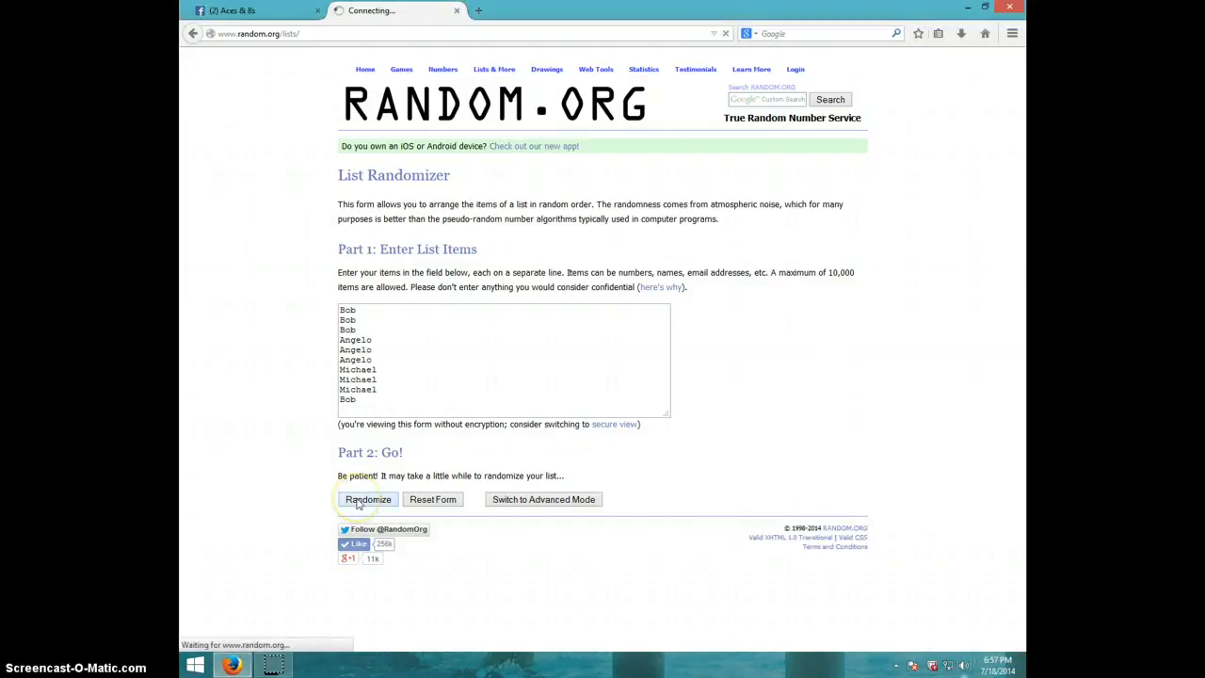
Reshuffle the list with 'Again!' until it reports seven randomizations, Bob first and Michael last.
{"action": "left_click", "coordinate": [367, 499]}
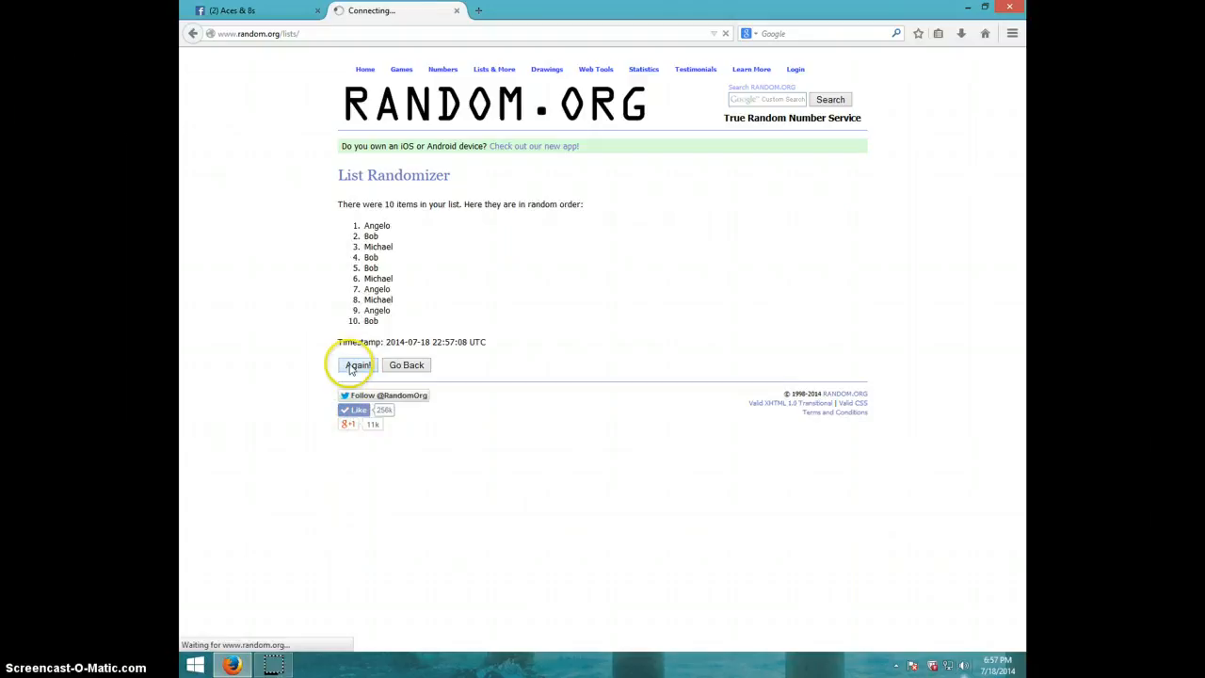
{"action": "left_click", "coordinate": [357, 365]}
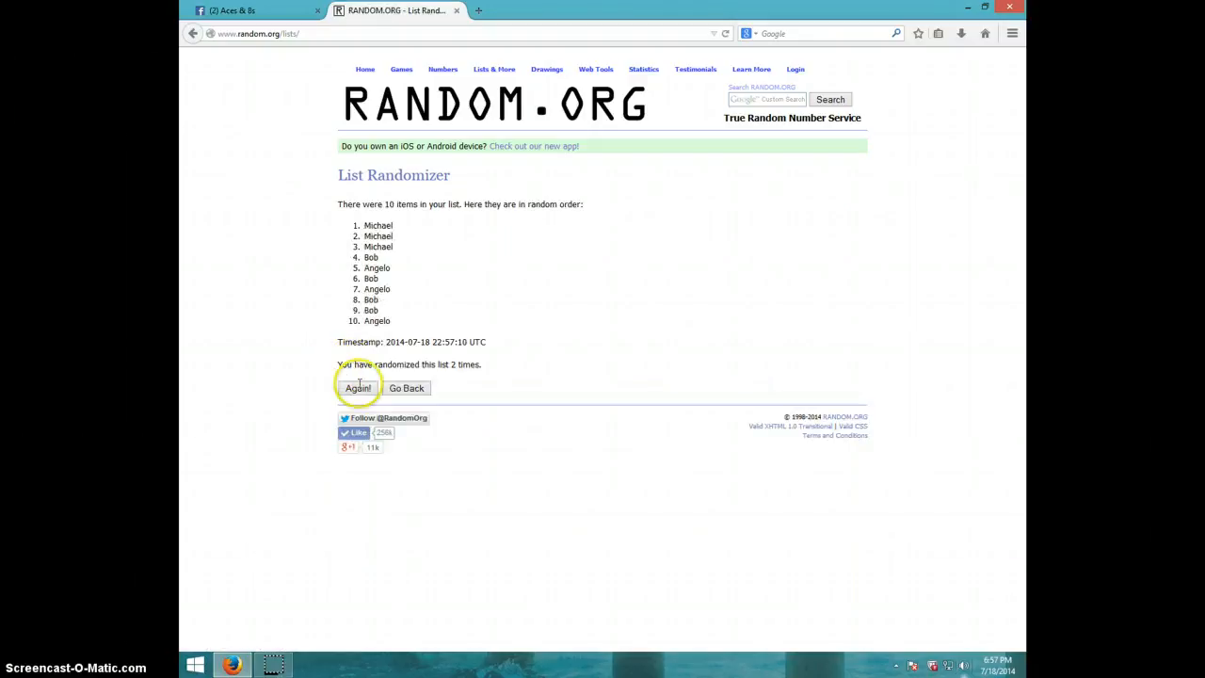
{"action": "left_click", "coordinate": [357, 388]}
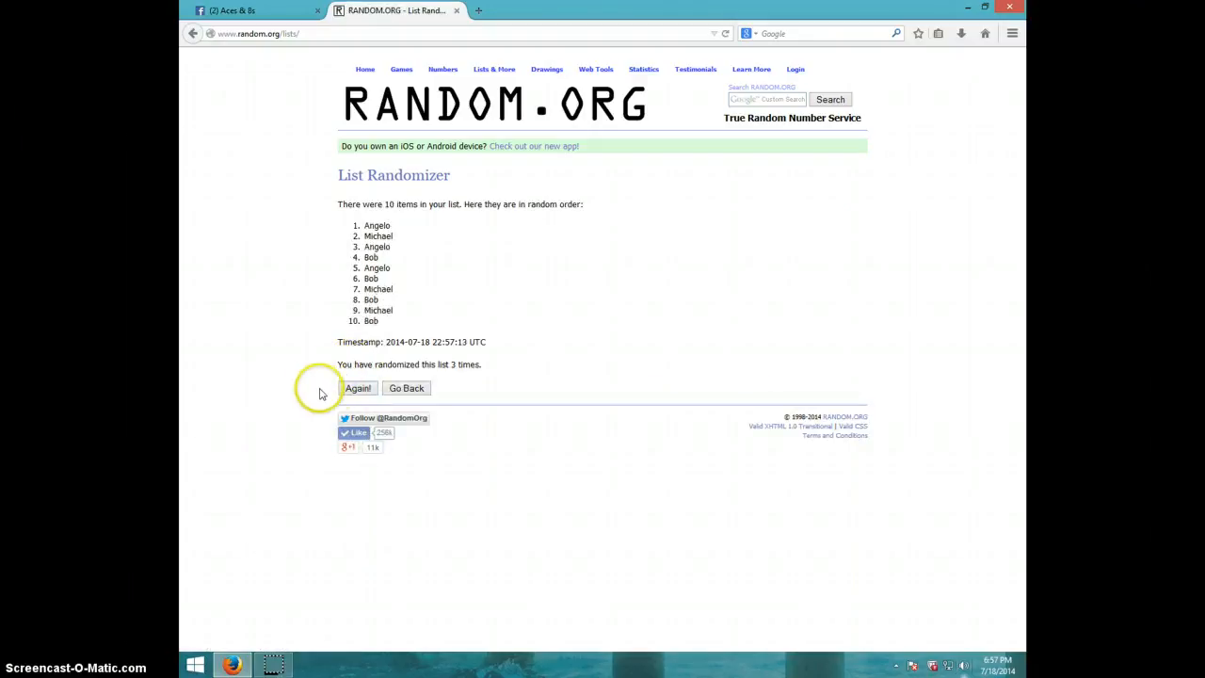
{"action": "left_click", "coordinate": [357, 388]}
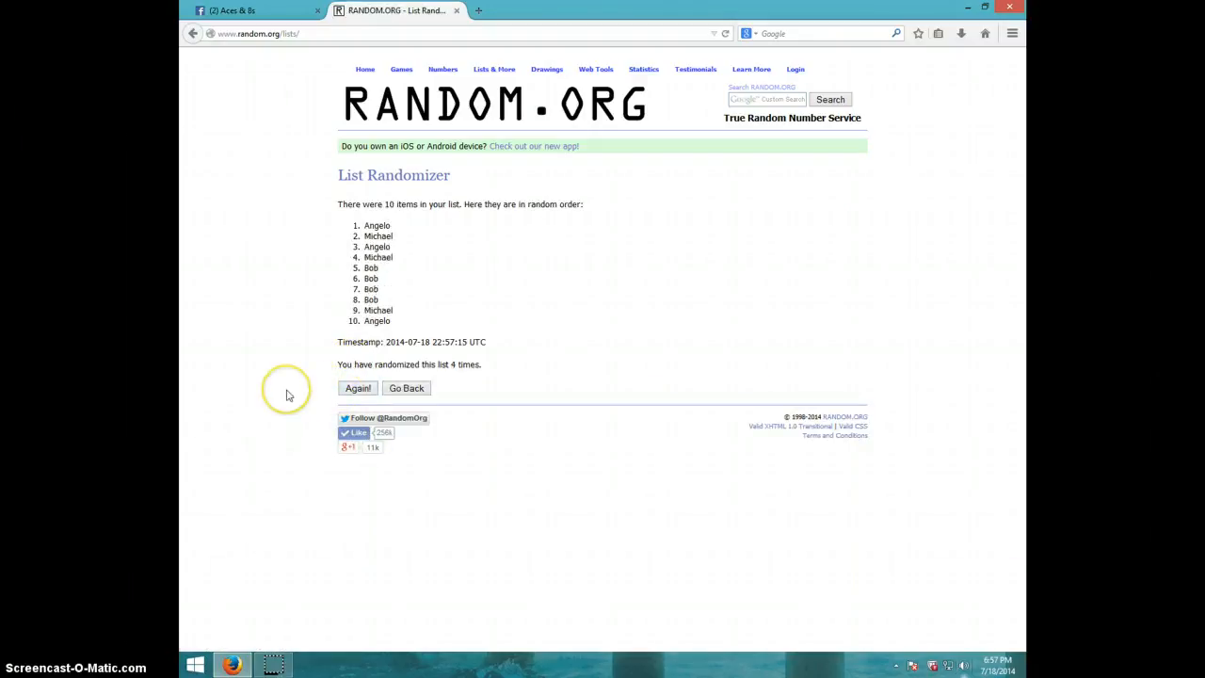
{"action": "left_click", "coordinate": [358, 387]}
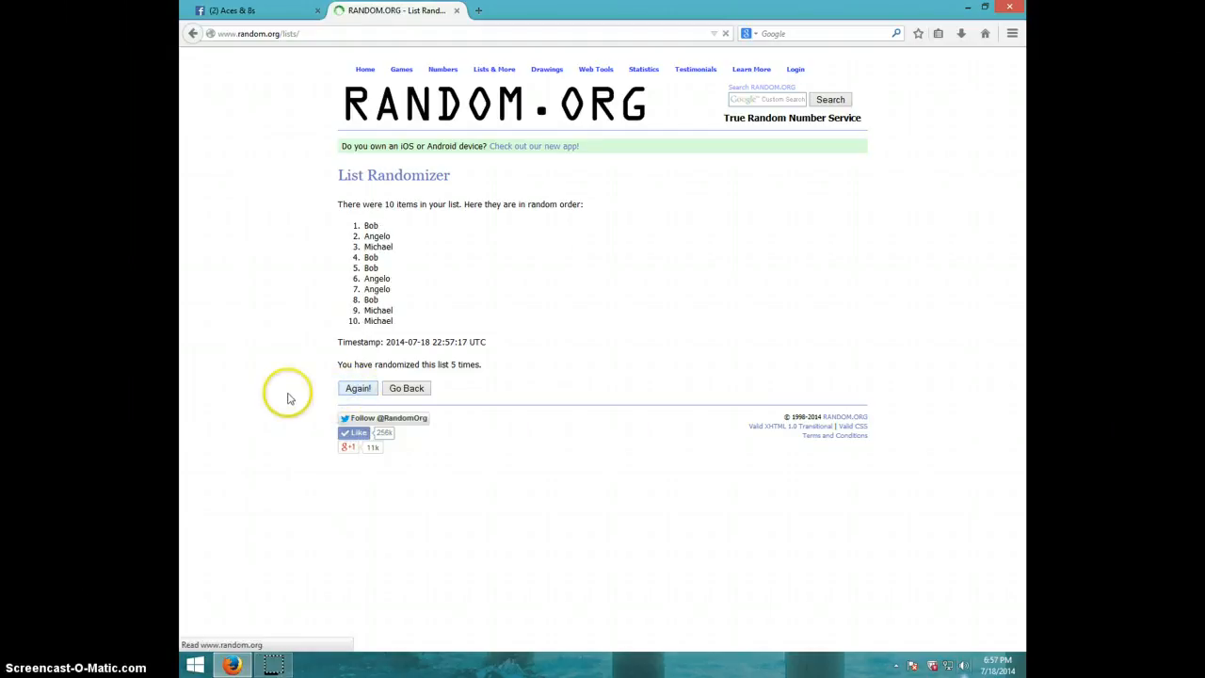
{"action": "left_click", "coordinate": [357, 387]}
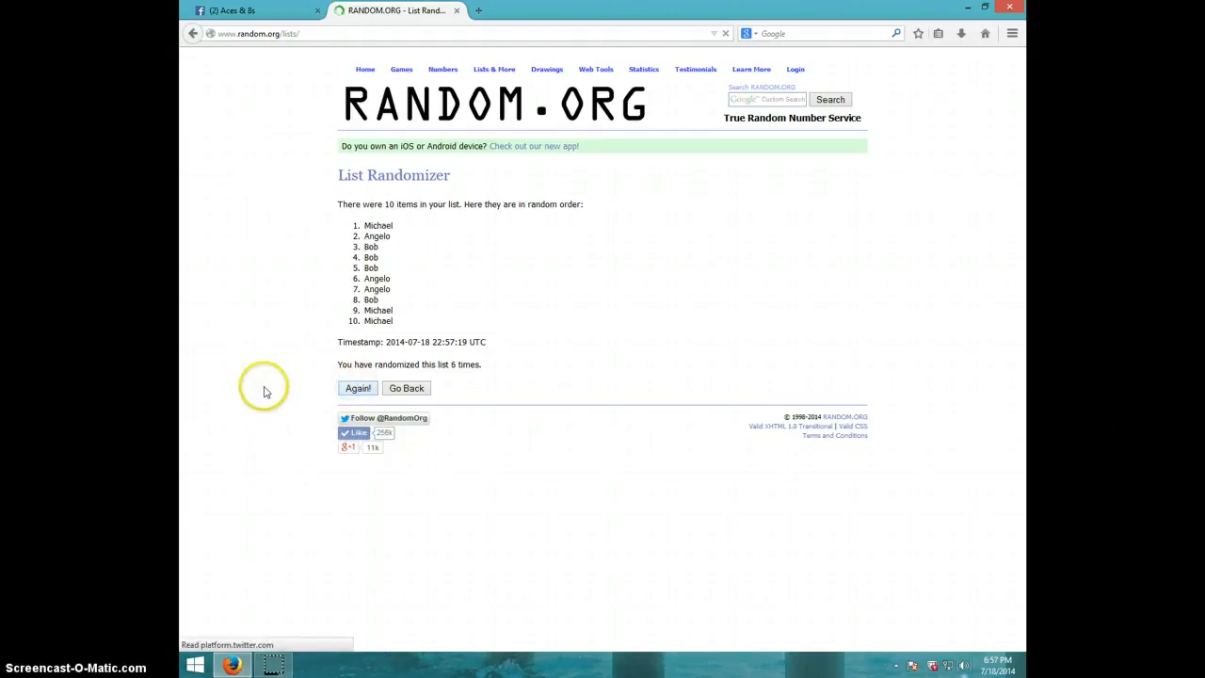
{"action": "left_click", "coordinate": [358, 388]}
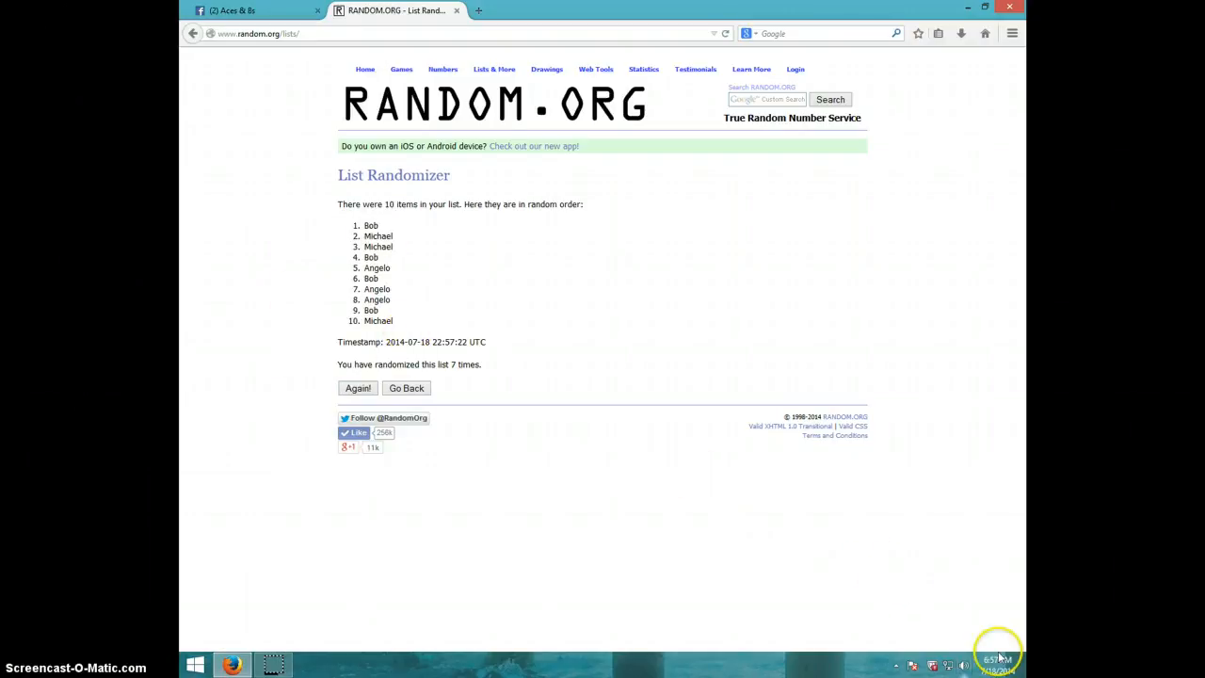
Check the clock, run the eighth shuffle leaving Bob on top, and switch back to the Facebook thread.
{"action": "left_click", "coordinate": [994, 665]}
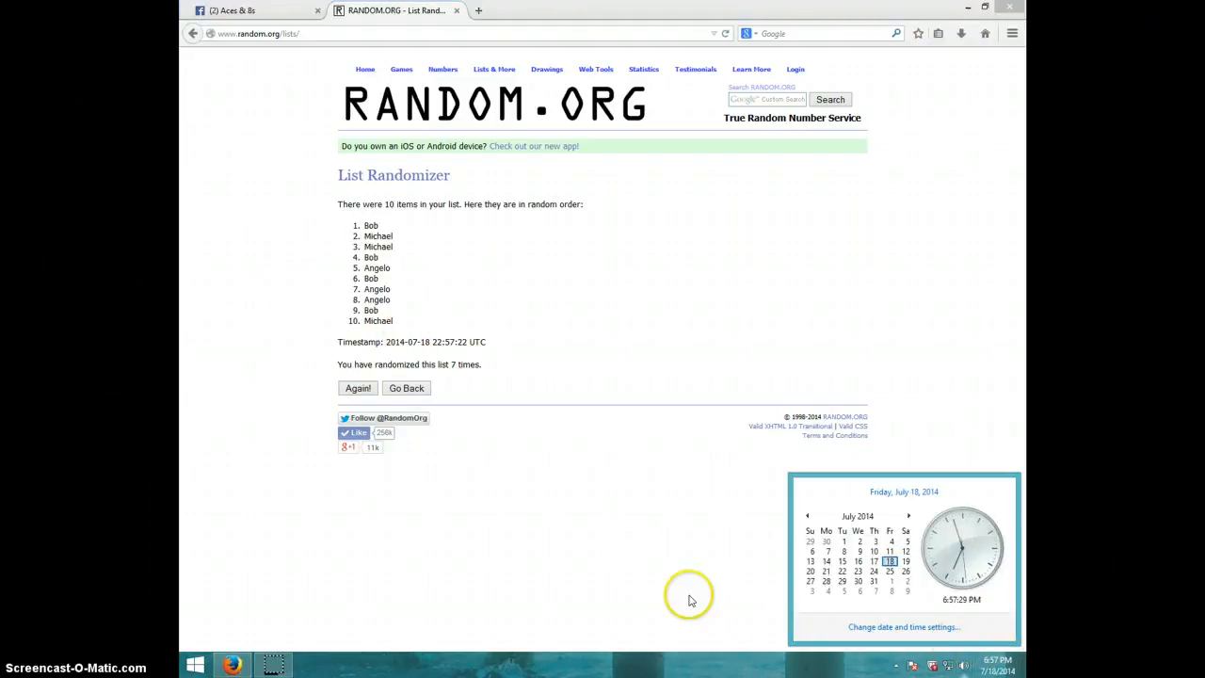
{"action": "mouse_move", "coordinate": [450, 483]}
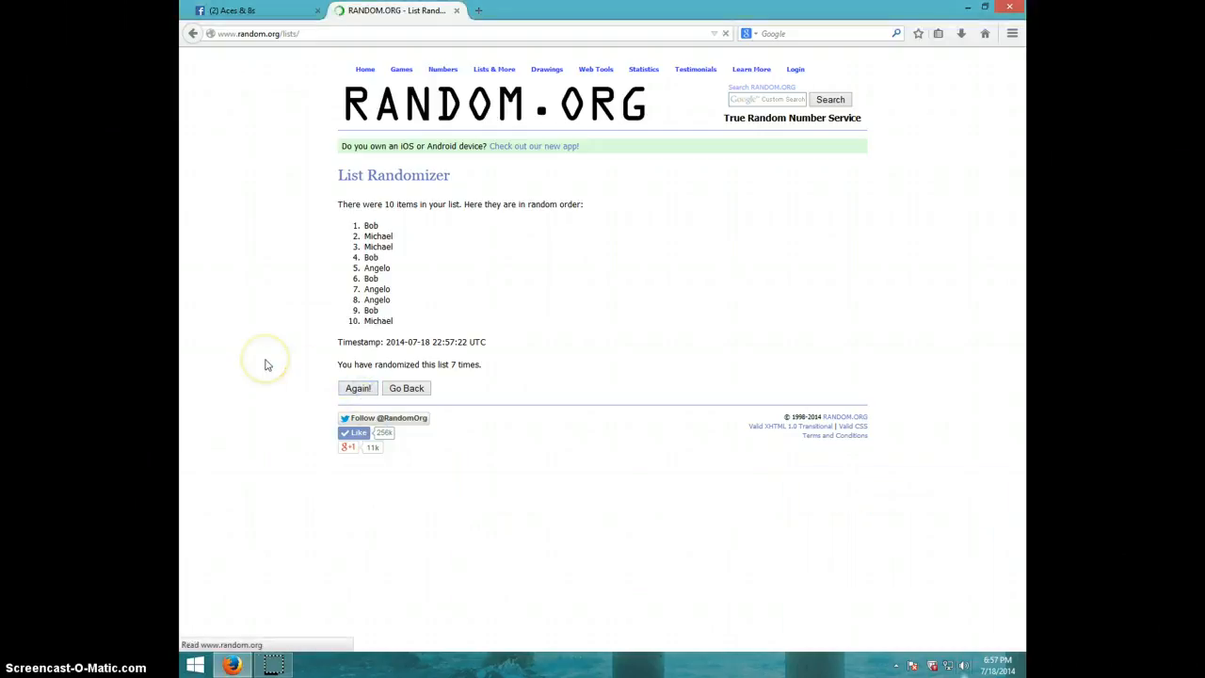
{"action": "left_click", "coordinate": [358, 388]}
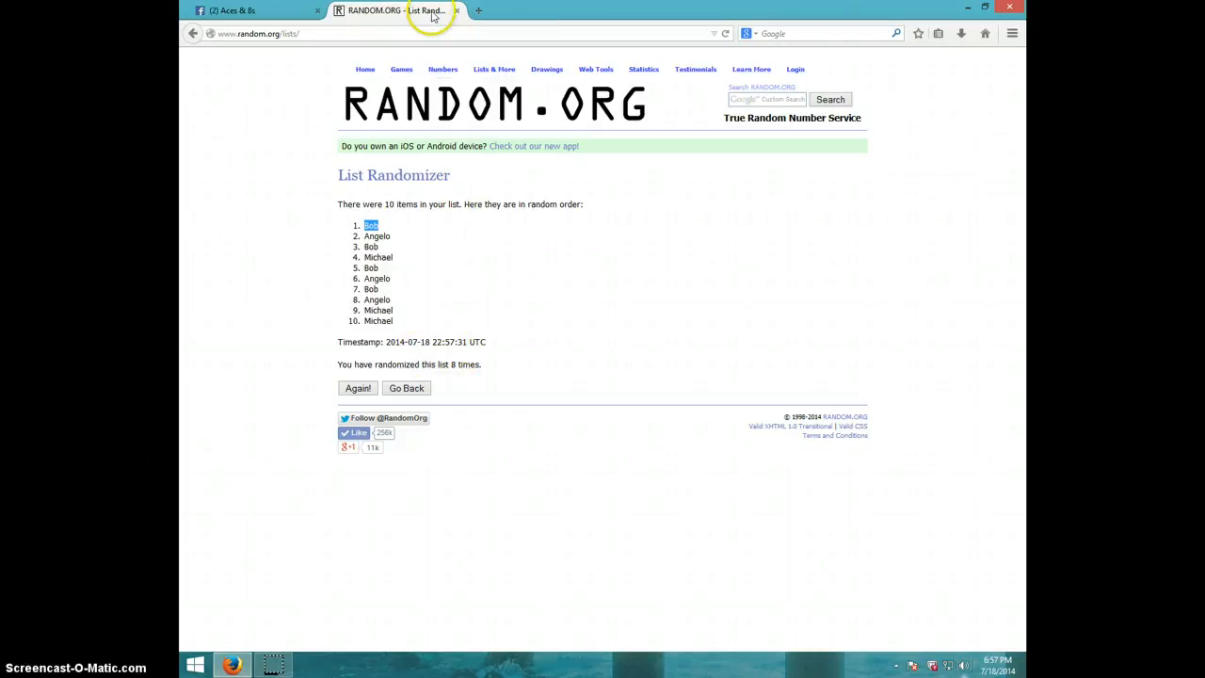
{"action": "mouse_move", "coordinate": [1001, 661]}
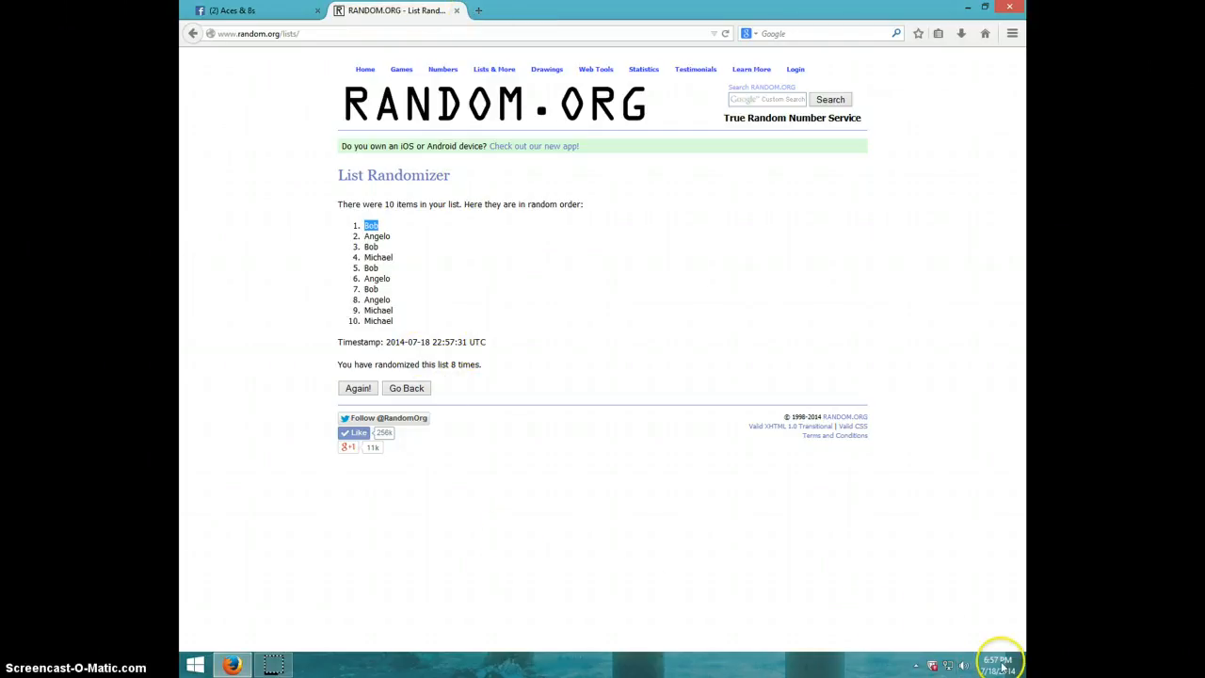
{"action": "left_click", "coordinate": [998, 663]}
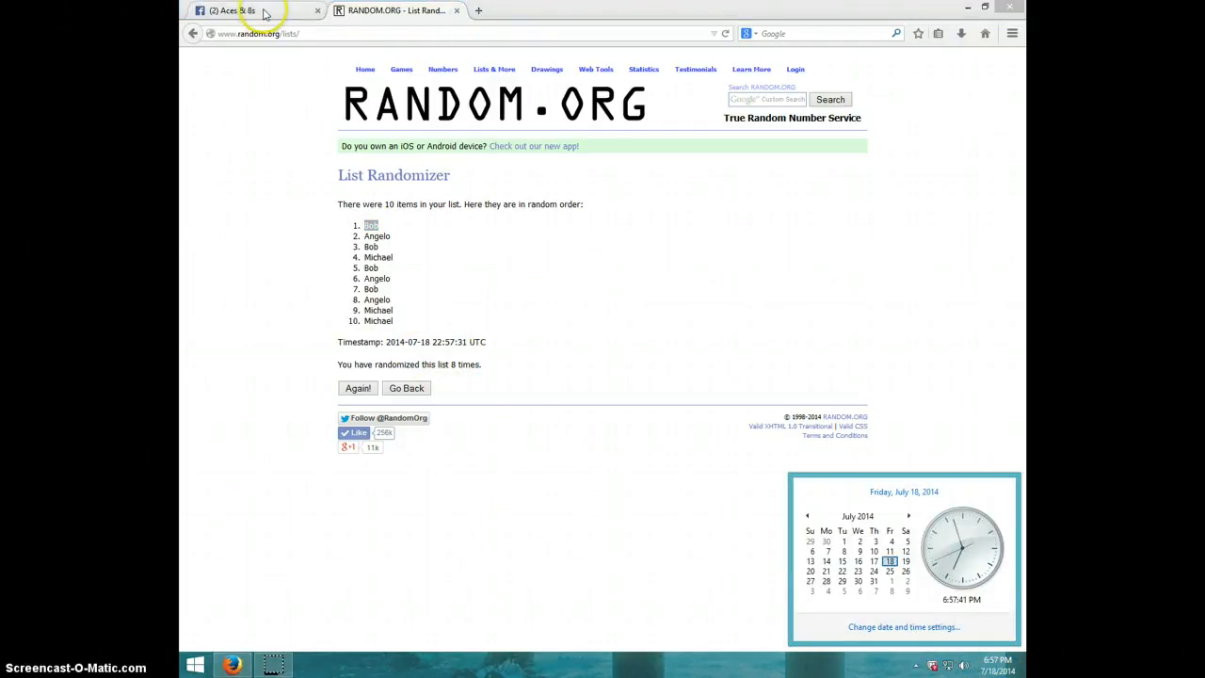
{"action": "left_click", "coordinate": [249, 10]}
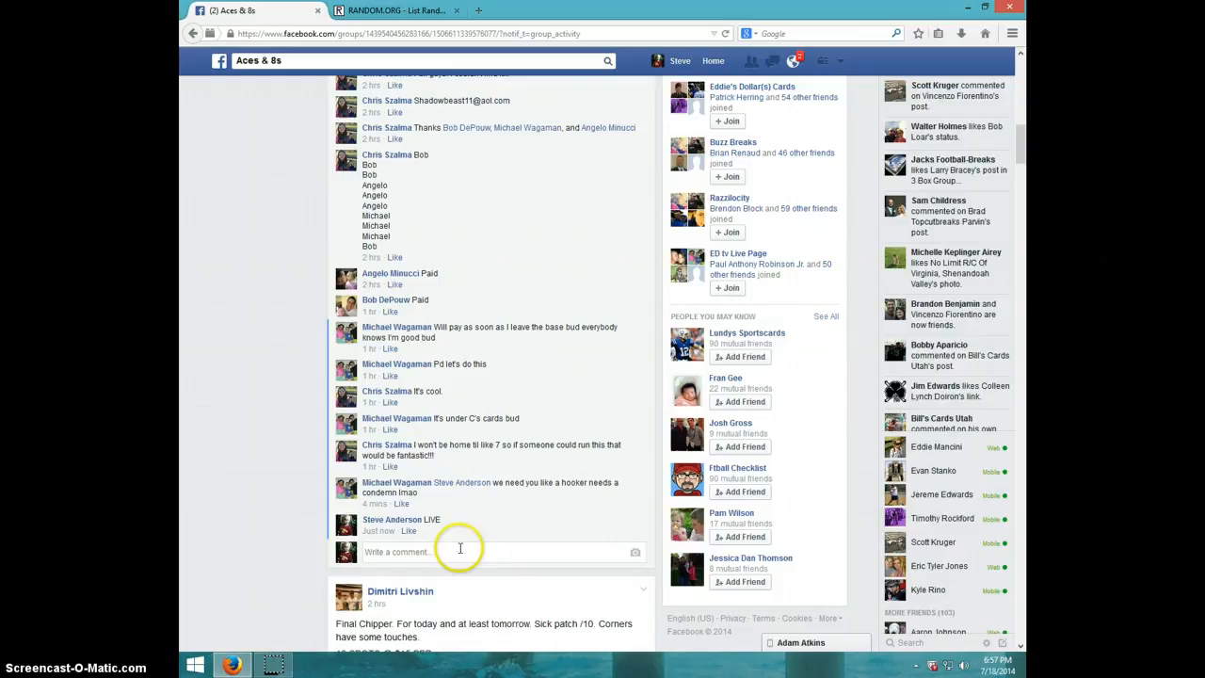